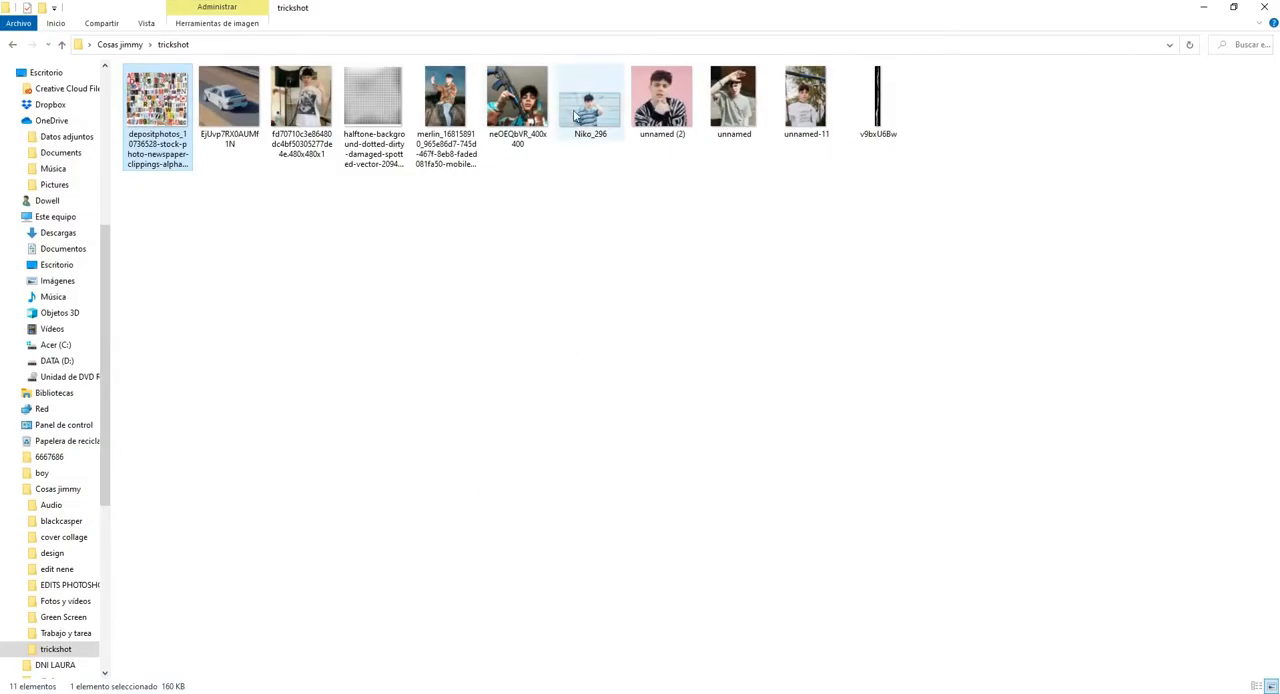
Pick the torn-newspaper depositphotos image from the trickshot folder
click(228, 96)
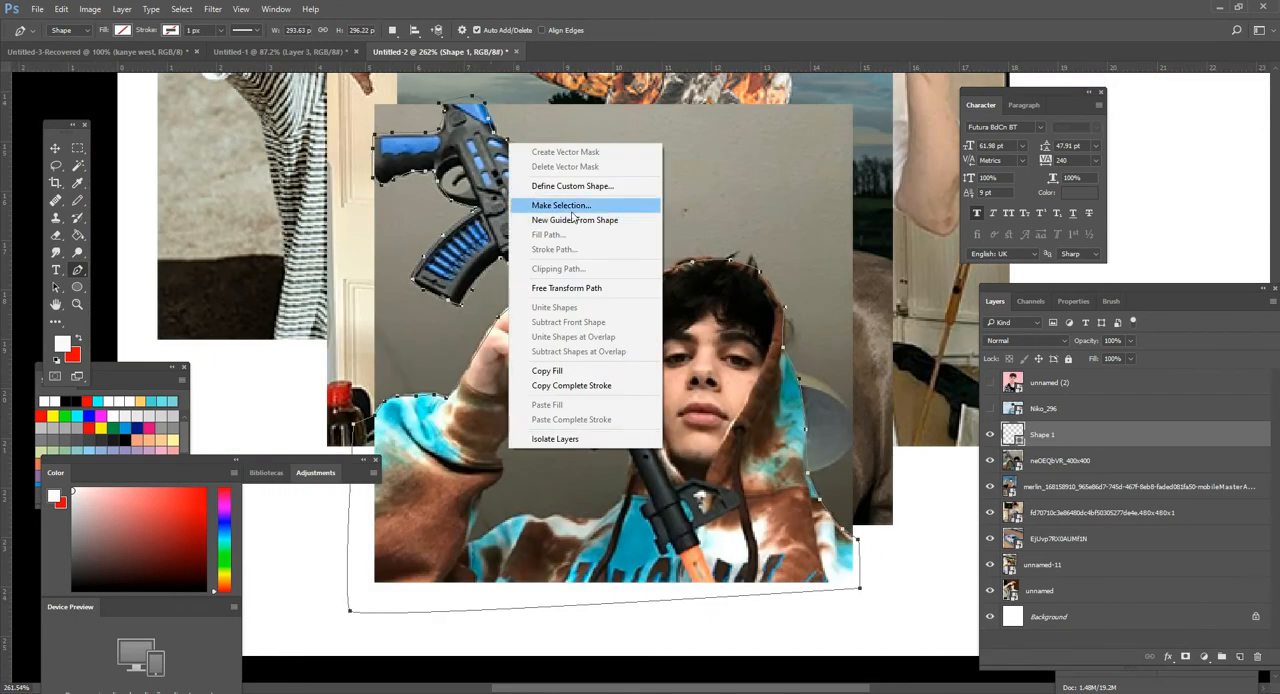
Turn the Pen outlines around the photos into selections to cut them into irregular pieces
click(560, 204)
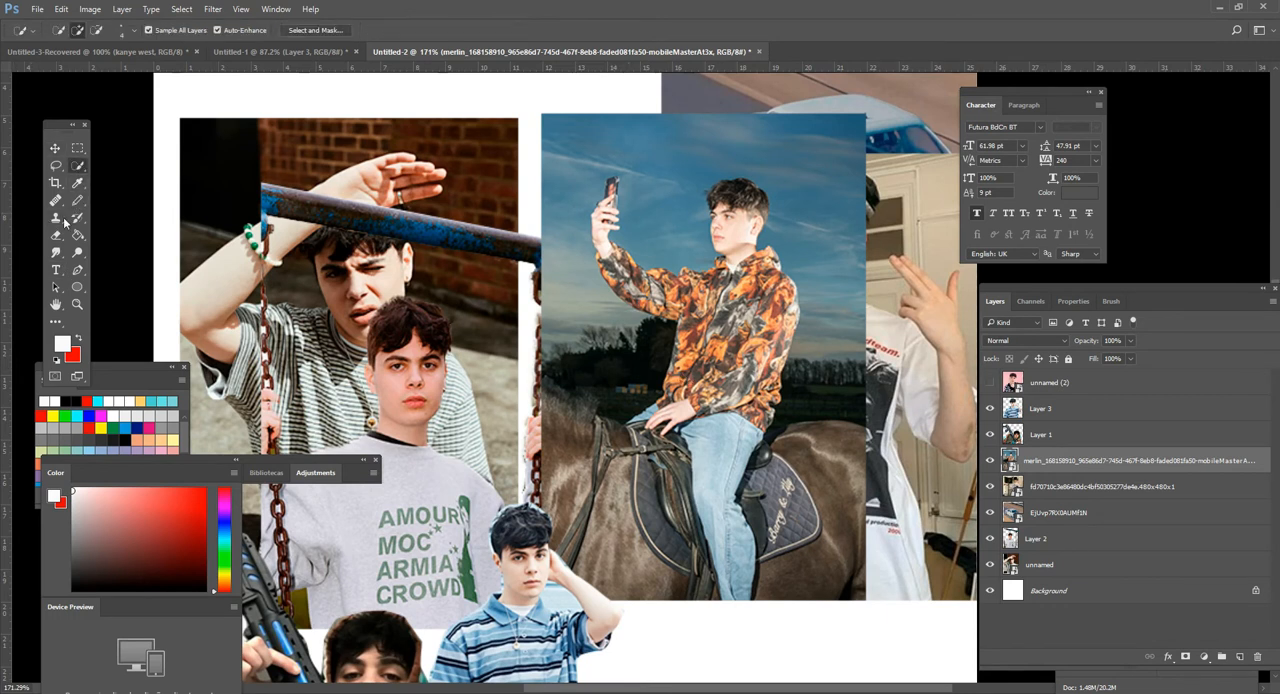
click(56, 236)
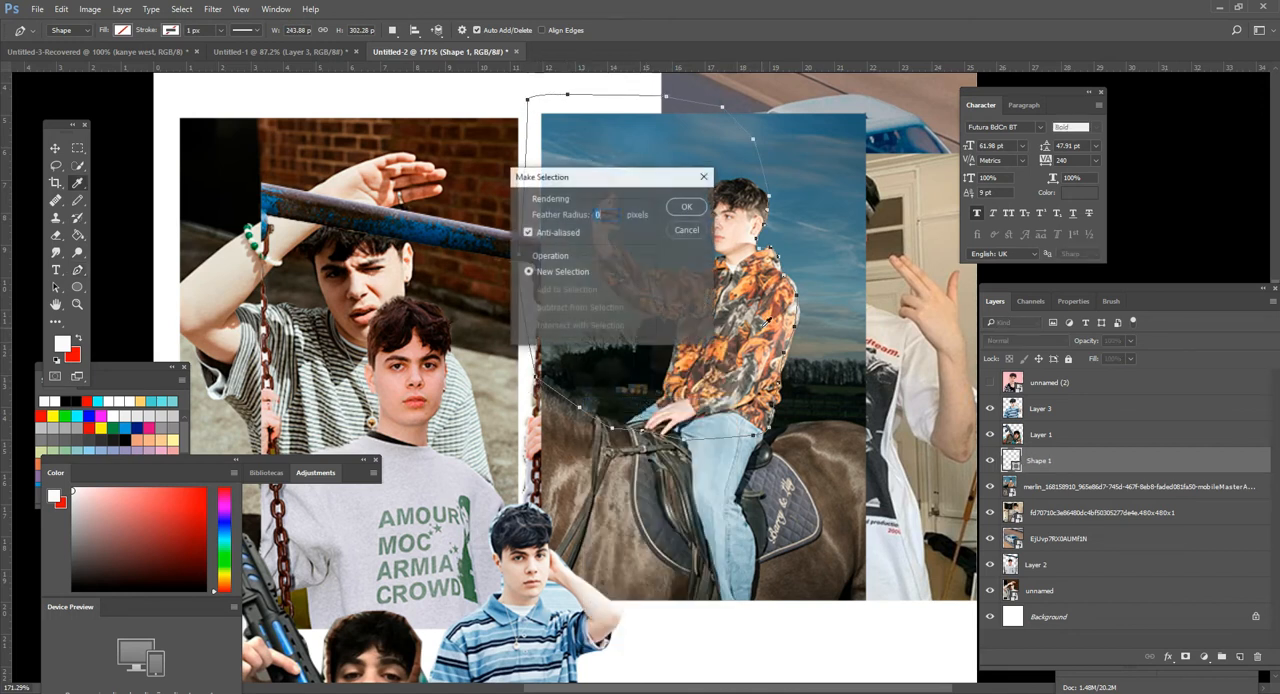
click(686, 206)
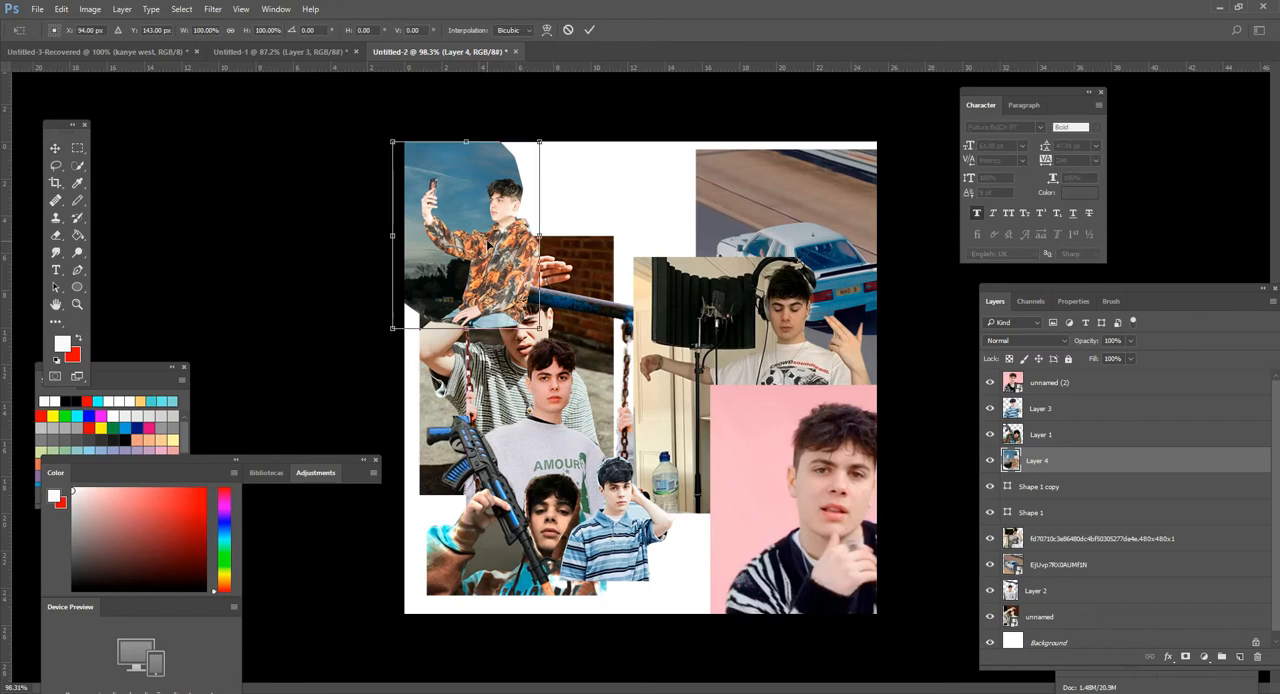
Scale down the horseback selfie cut-out on Layer 4 and commit the transform
drag(540, 330, 568, 364)
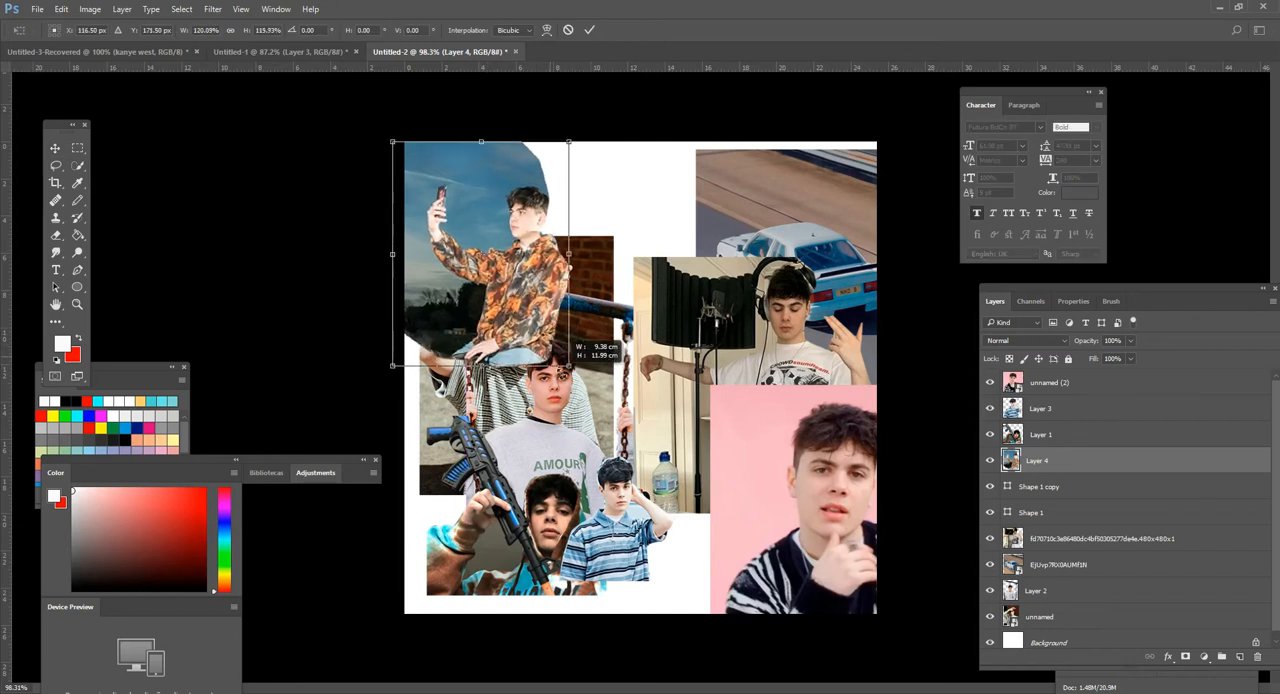
click(588, 28)
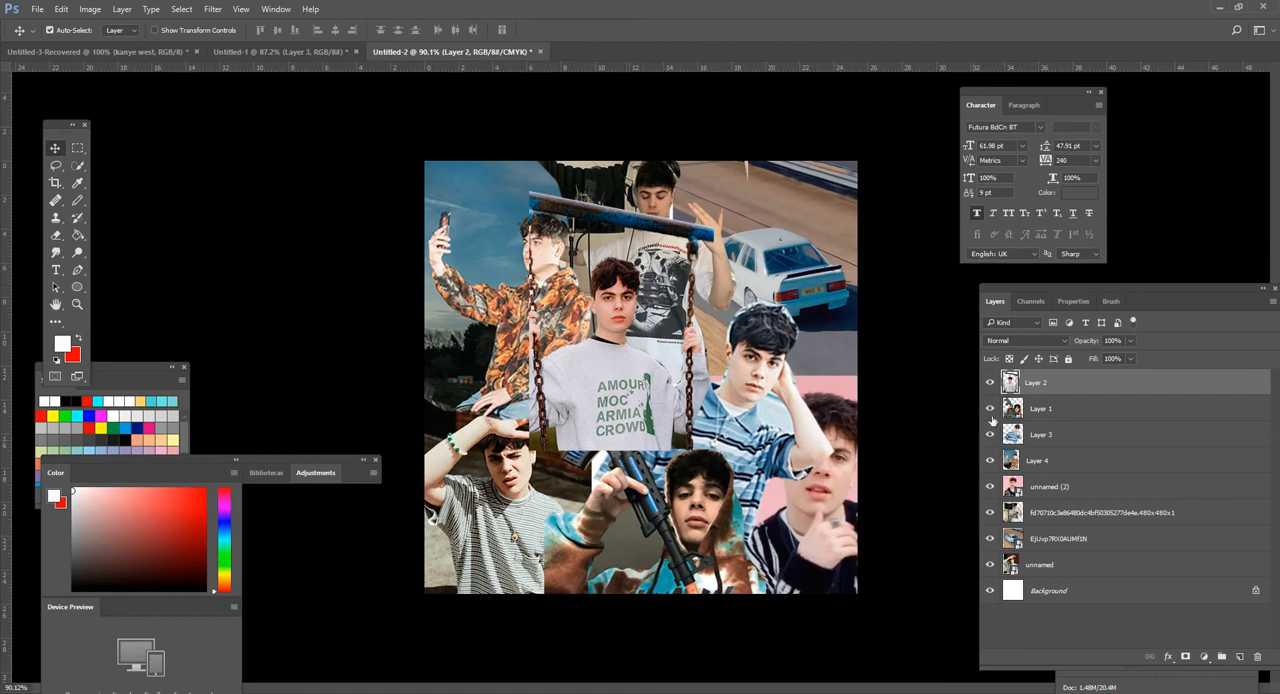
mouse_move(1064, 564)
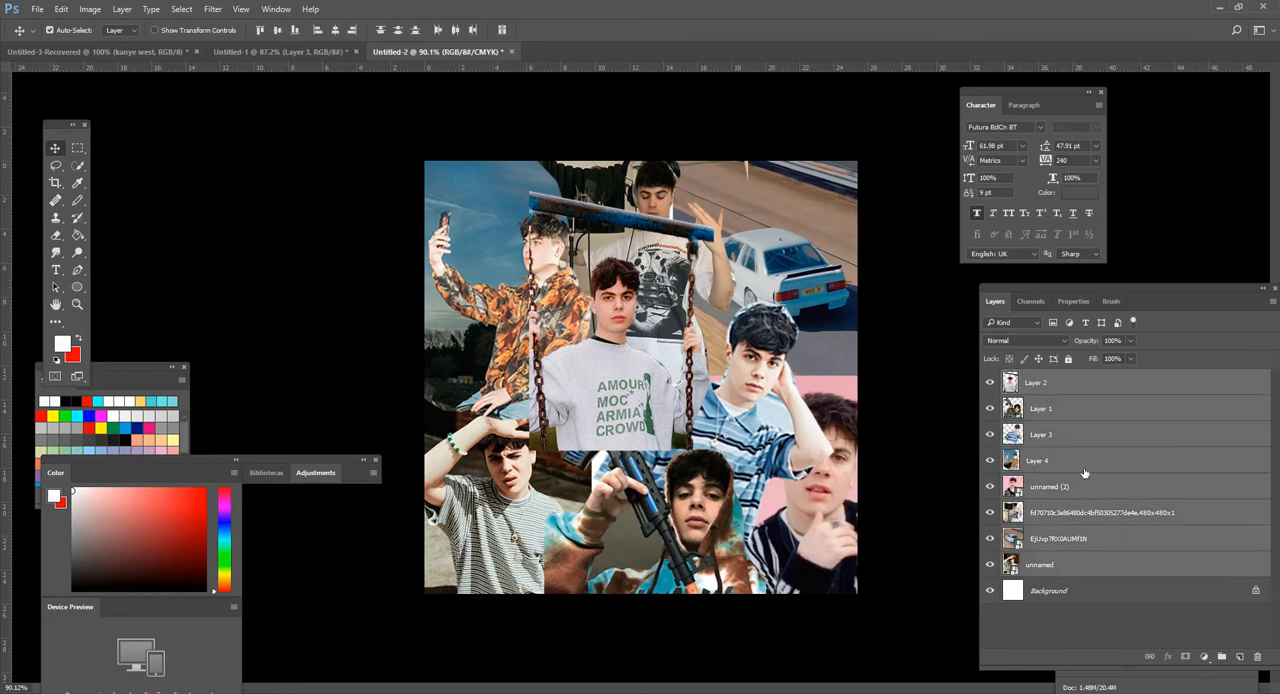
Merge the cut-out photo layers into a single layer above the background
right_click(1084, 472)
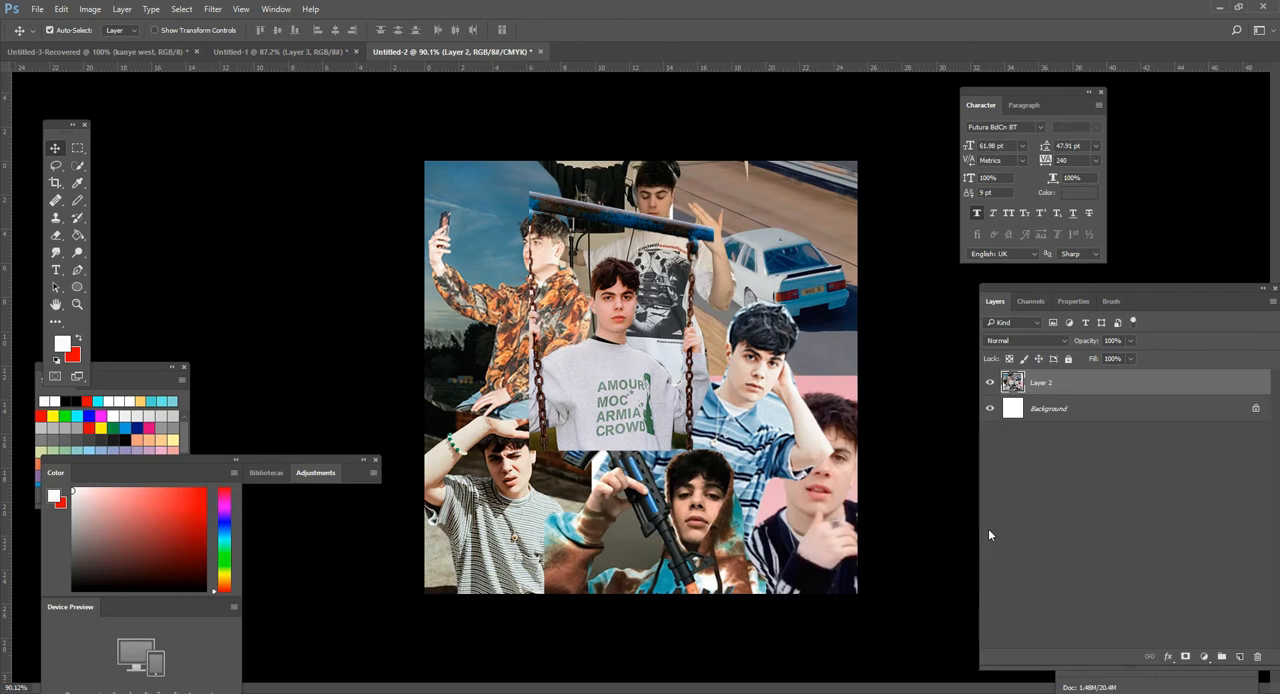
drag(640, 390, 660, 376)
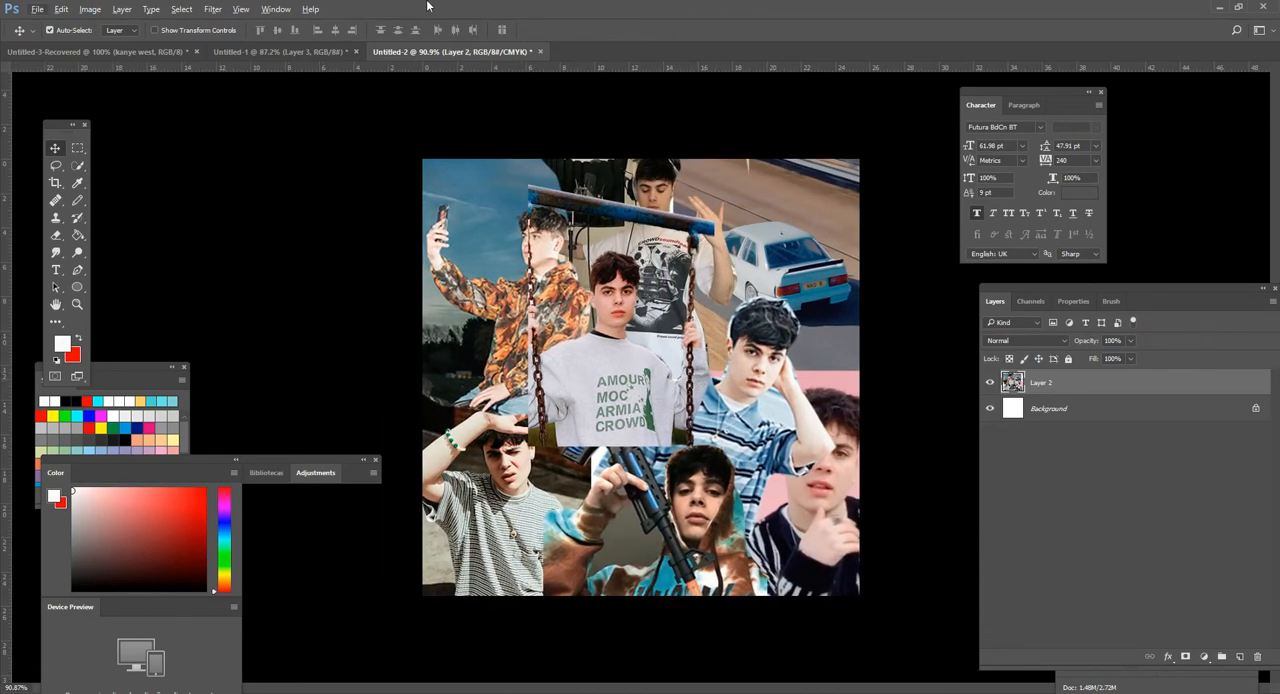
click(212, 8)
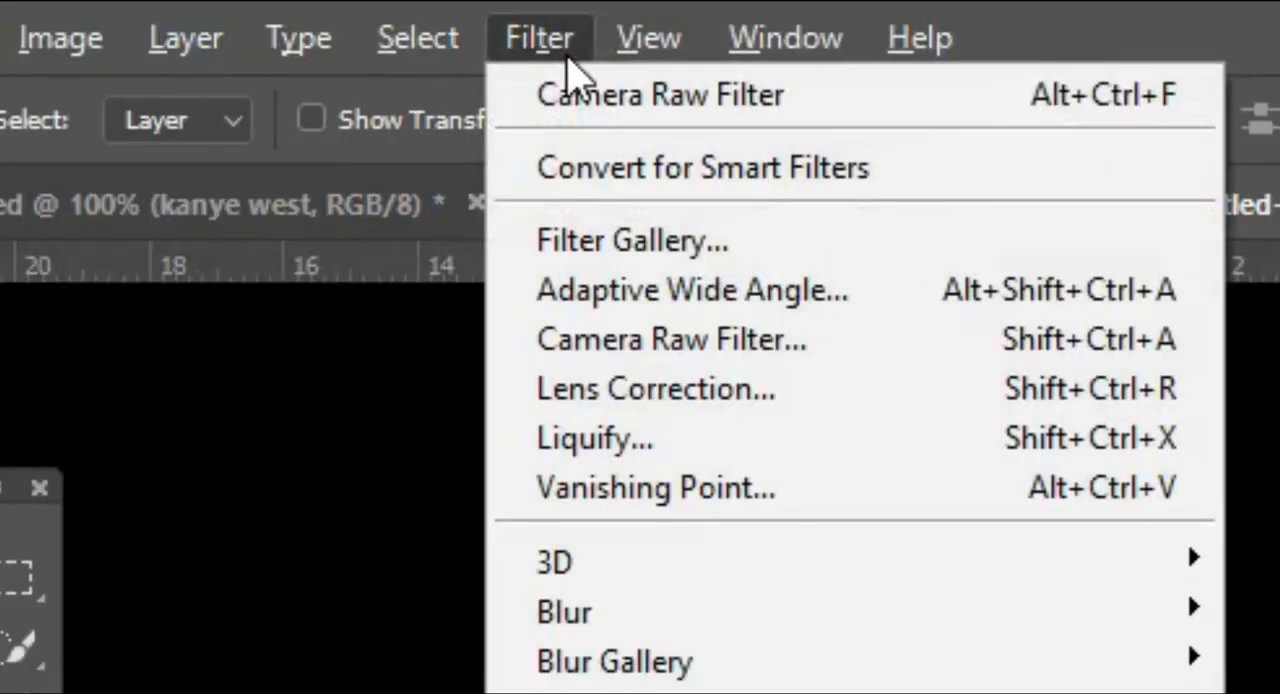
Apply a Camera Raw Filter with lower exposure, higher contrast and reduced saturation to the merged collage
click(670, 340)
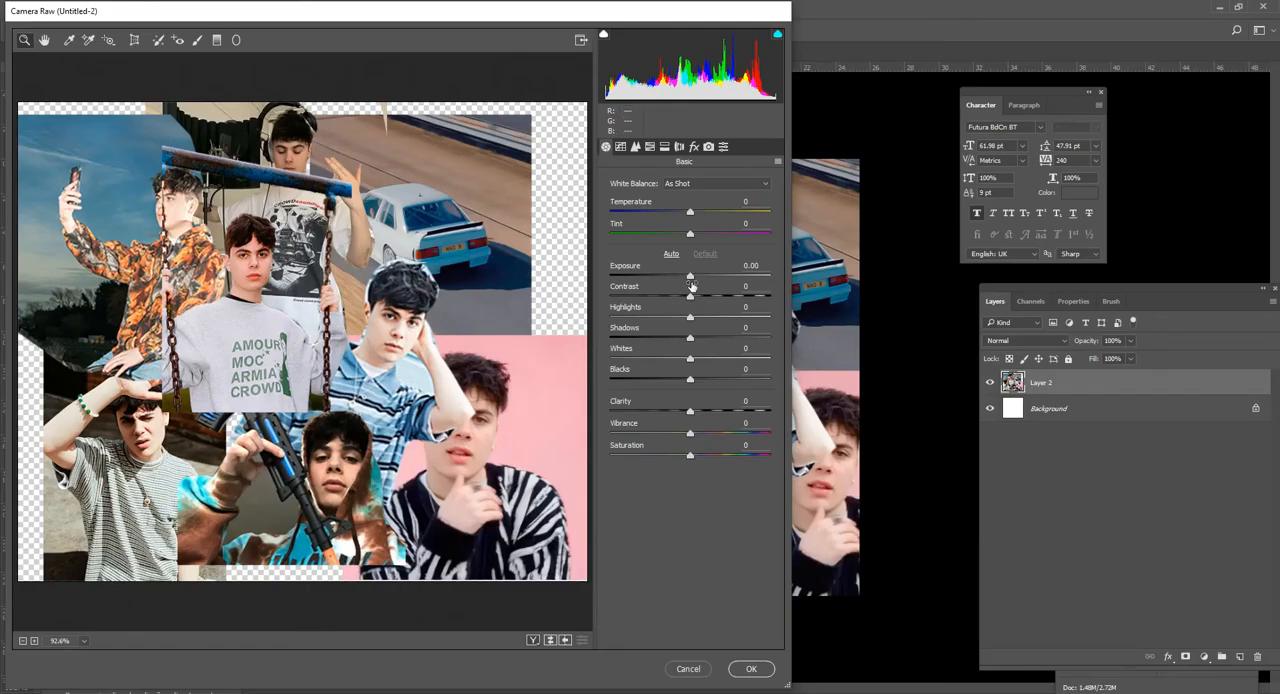
drag(690, 276, 680, 276)
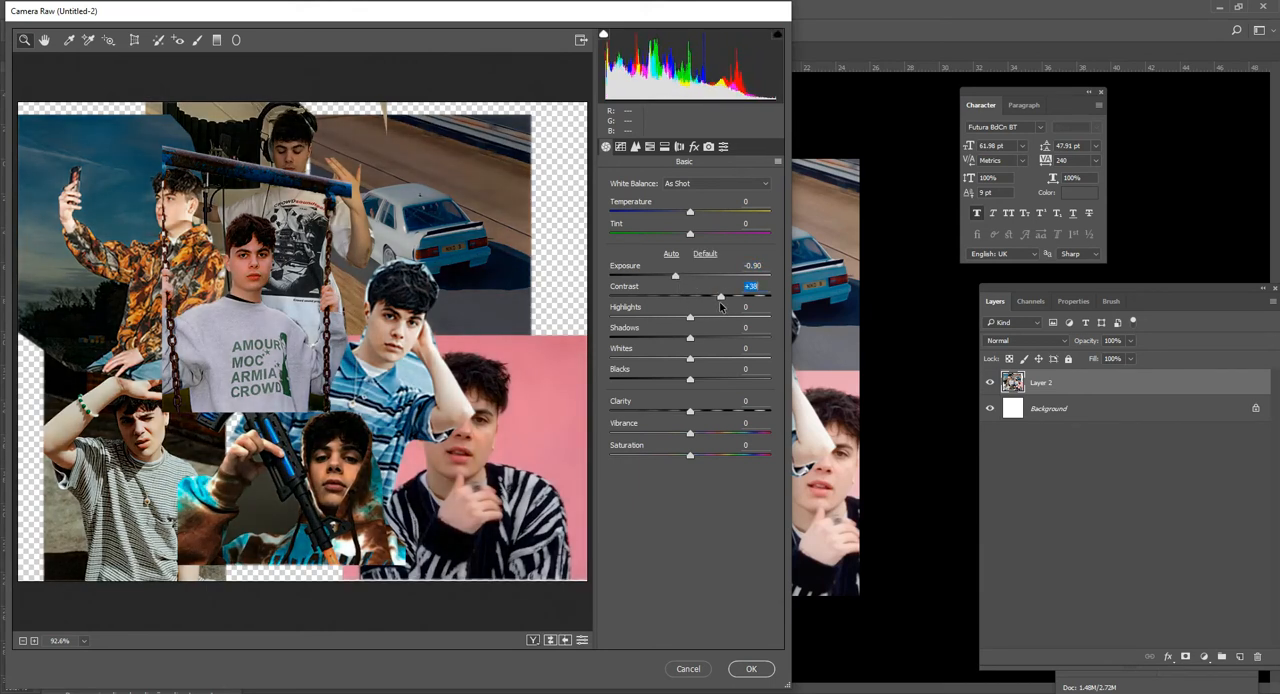
drag(720, 296, 708, 296)
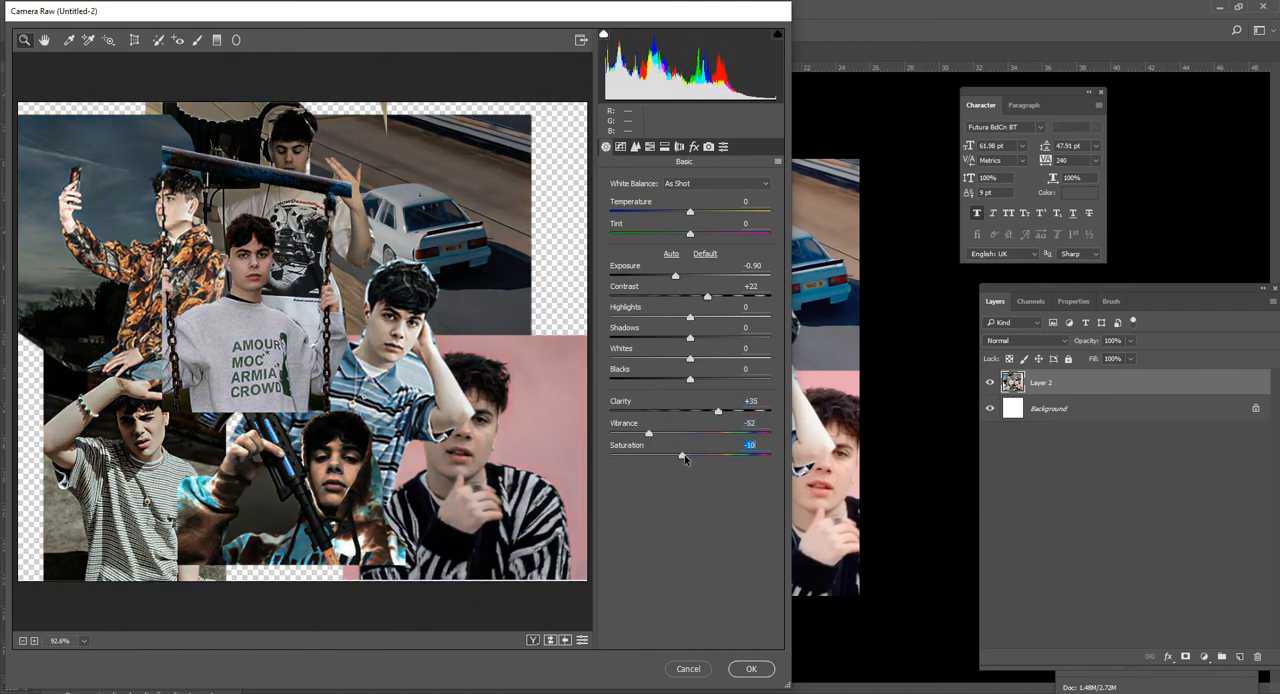
drag(684, 456, 680, 456)
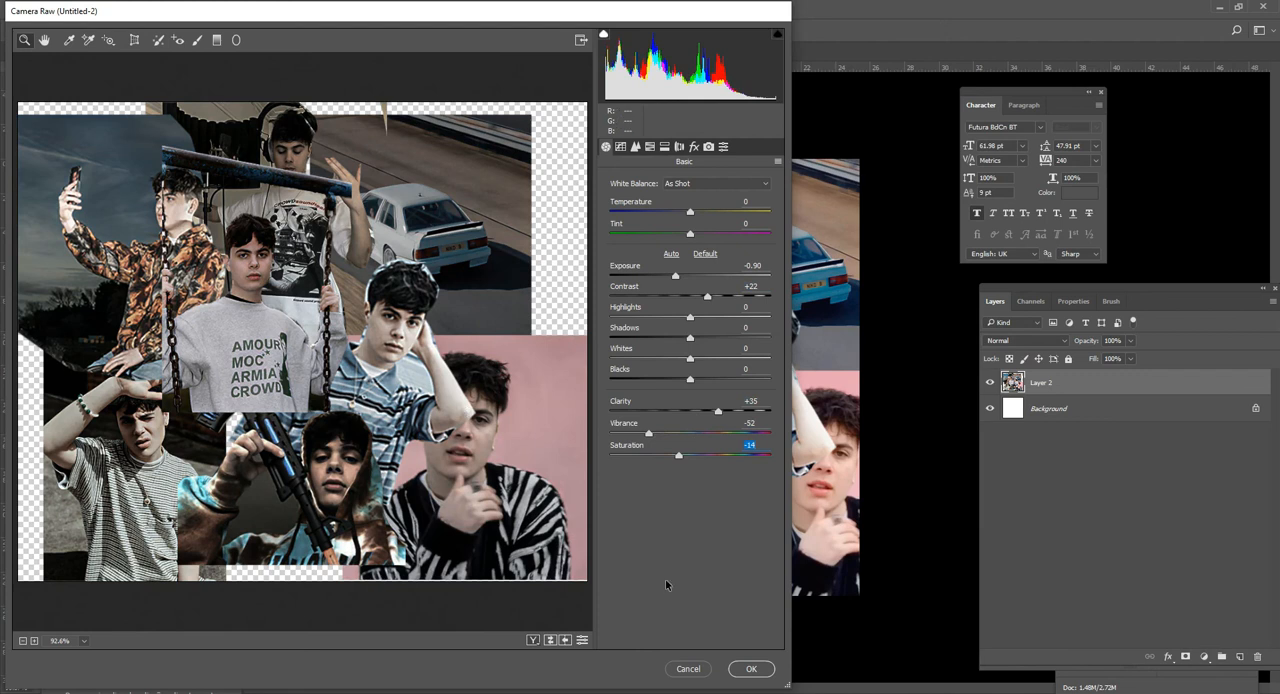
click(752, 668)
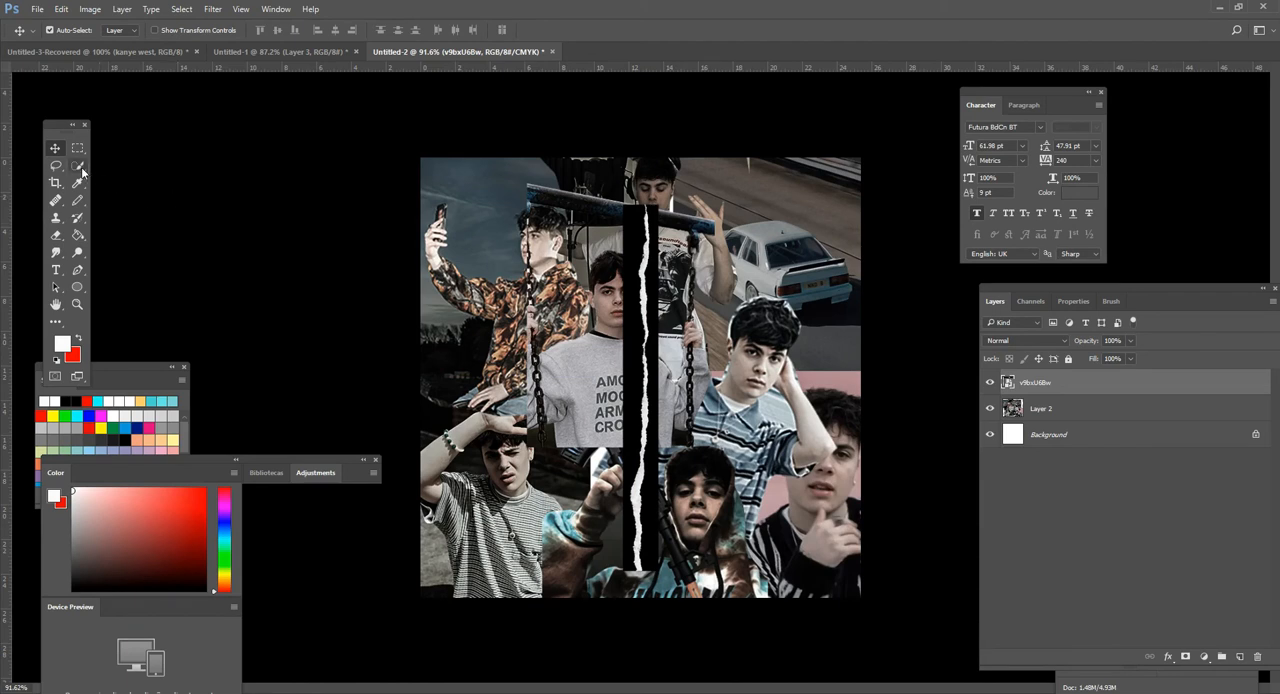
Place the torn white paper strip PNG as a new layer down the centre of the collage
click(56, 166)
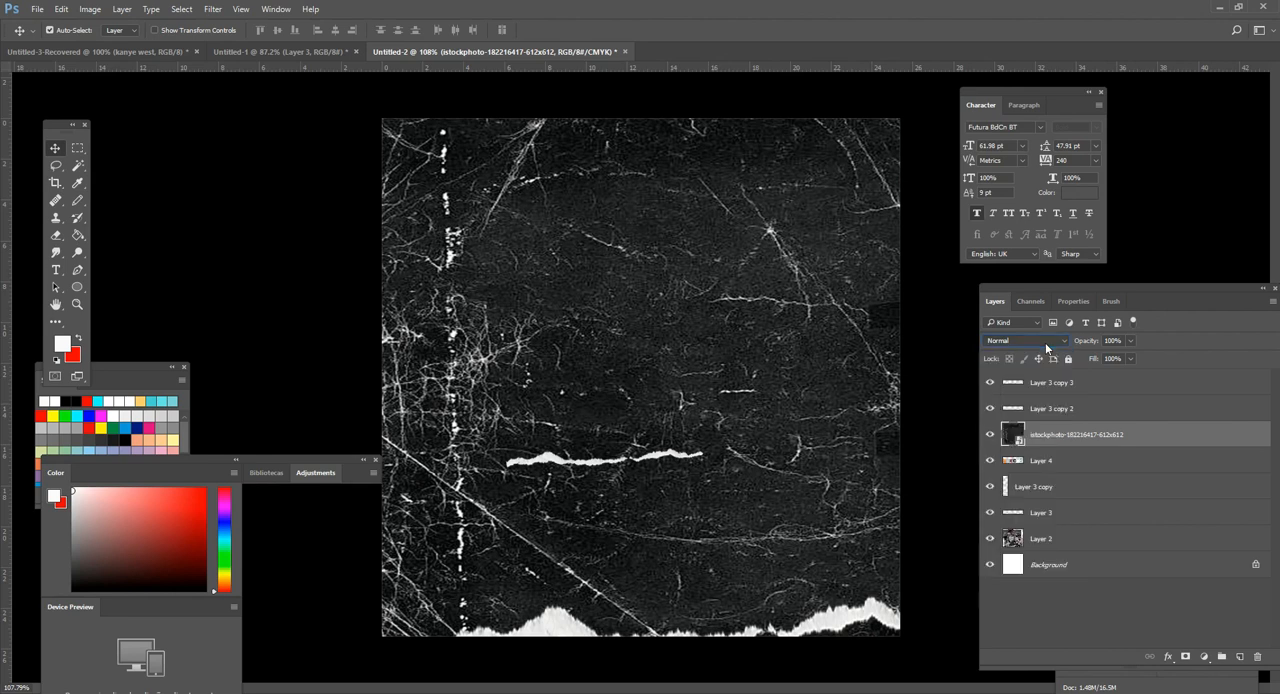
Set the grunge texture layer's blend mode to Lighten so only its light scratches show
click(1024, 340)
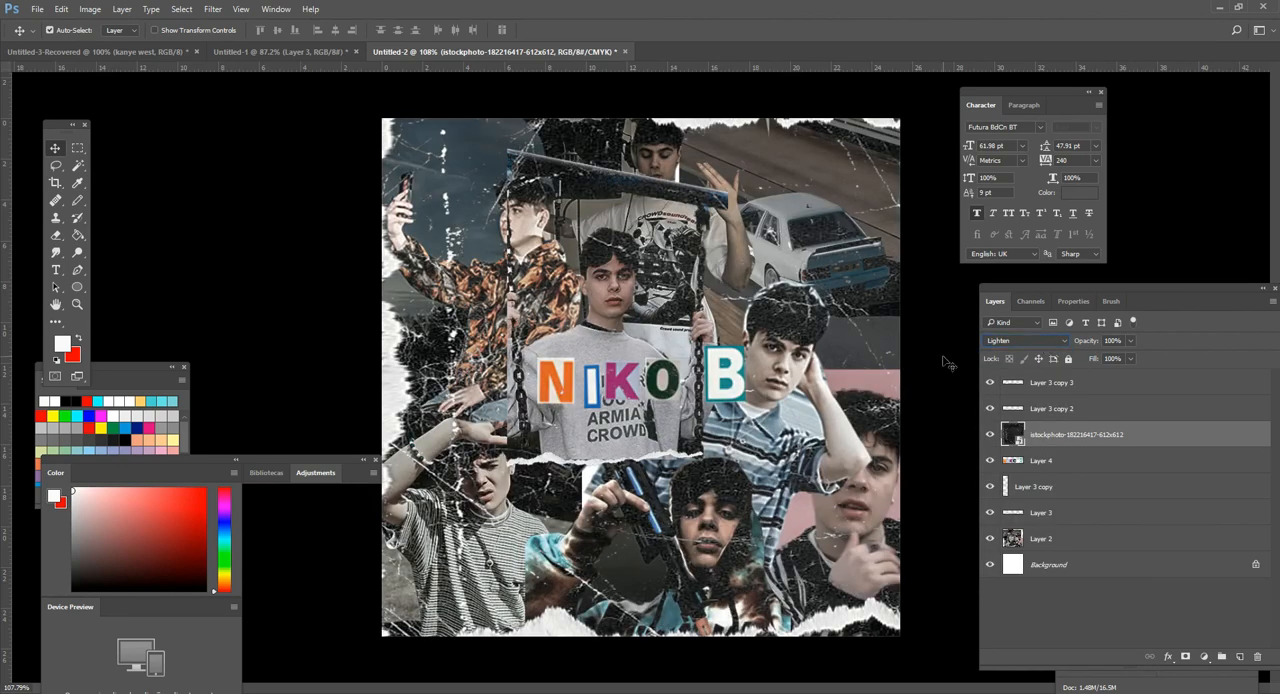